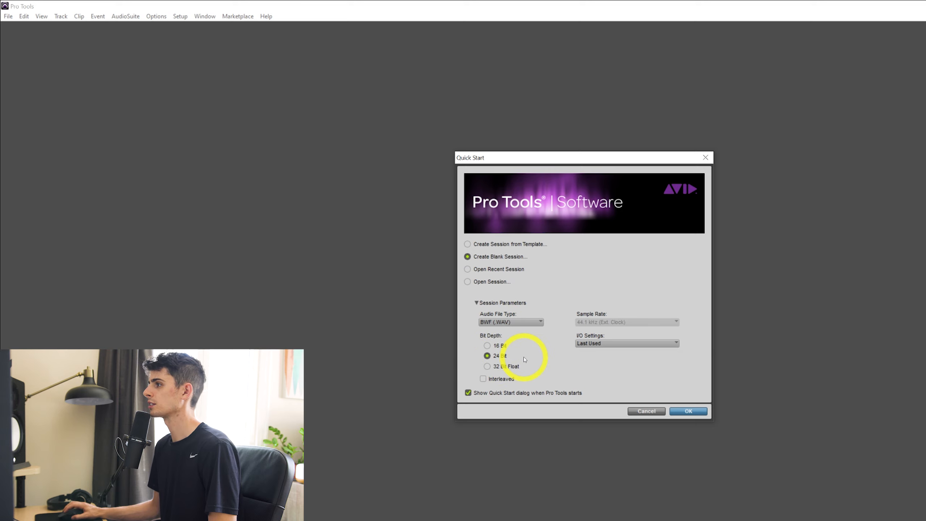
mouse_move(593, 328)
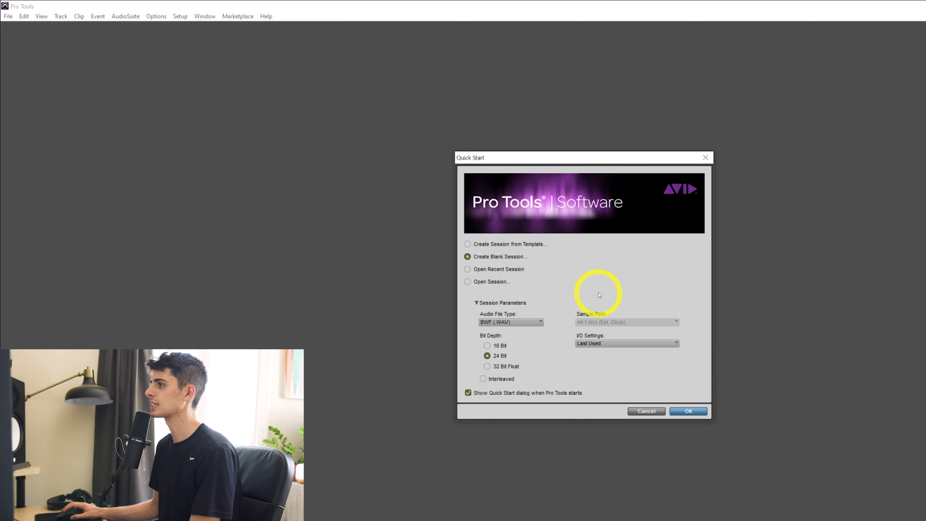
mouse_move(590, 274)
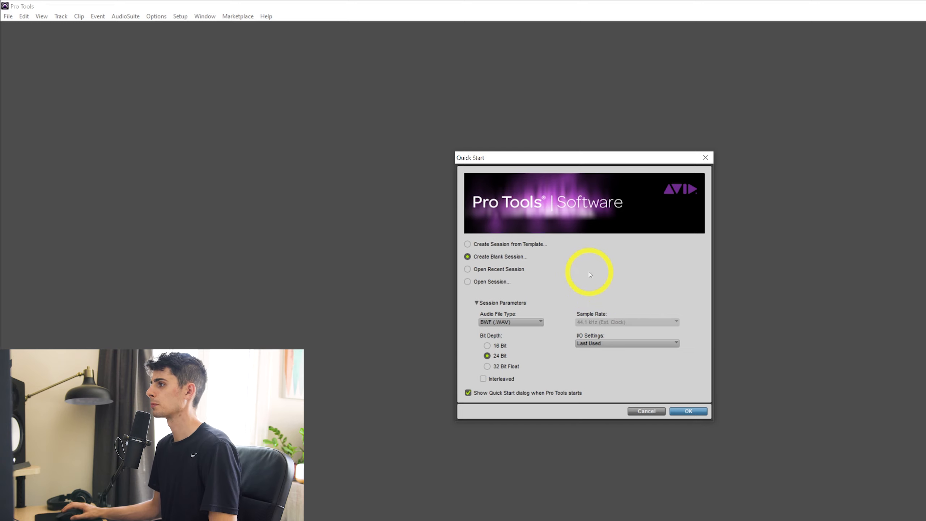
mouse_move(589, 280)
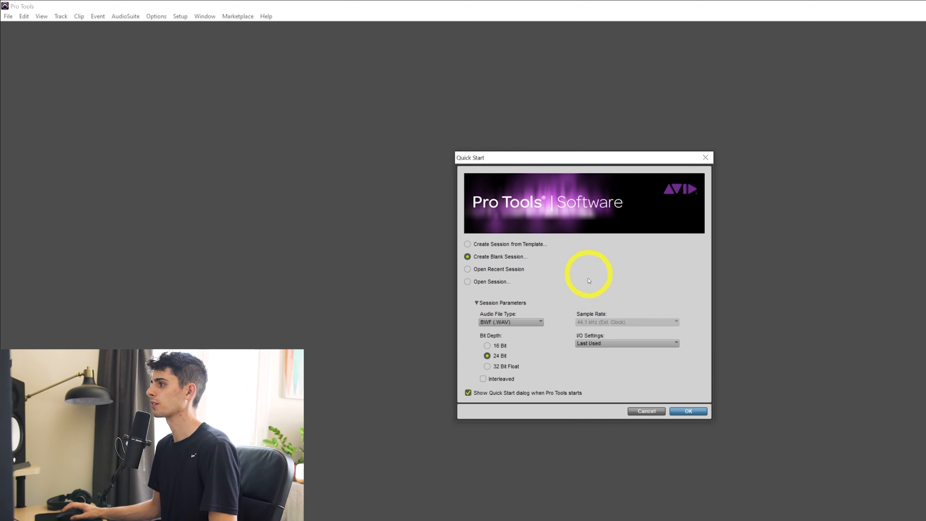
- Create the blank 24-bit session and save it as 'Setting up an audio interface'
click(687, 411)
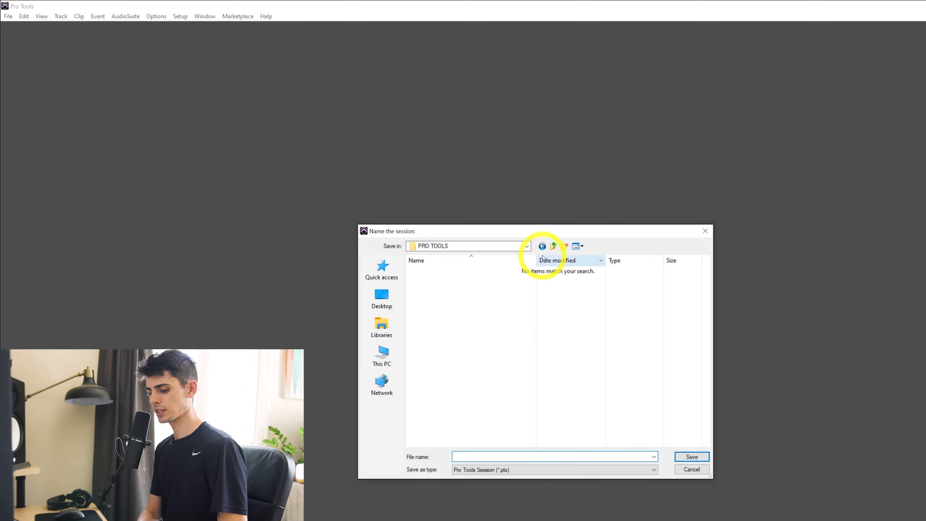
text(Setting up an)
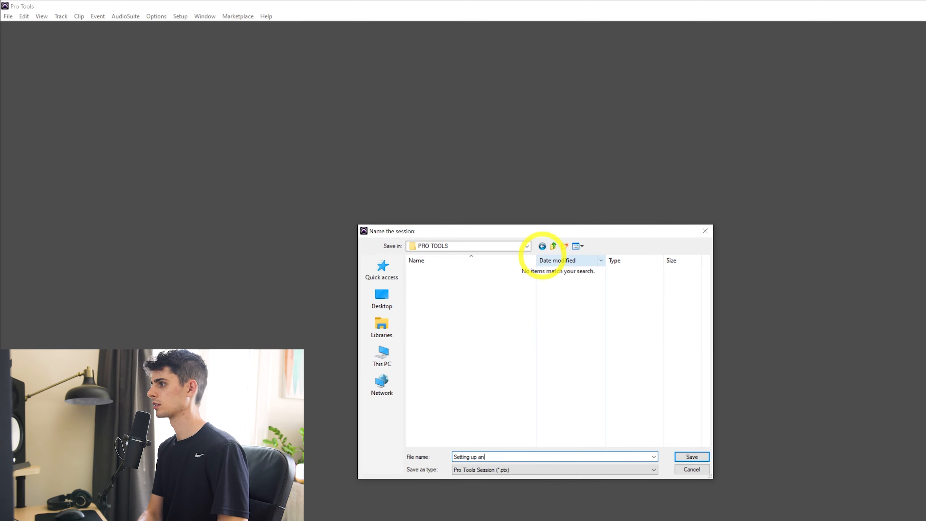
click(691, 456)
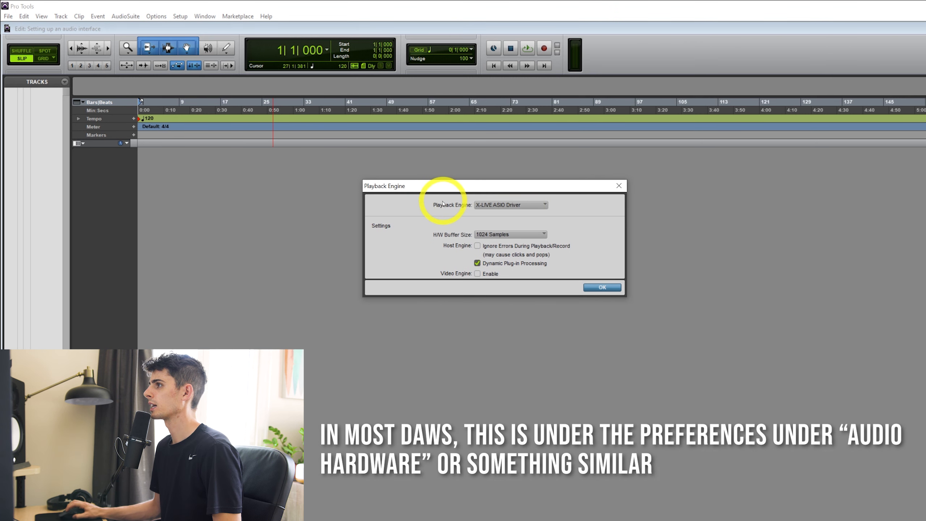
- Keep the X-LIVE ASIO Driver playback engine with a 1024-sample hardware buffer and accept
click(509, 205)
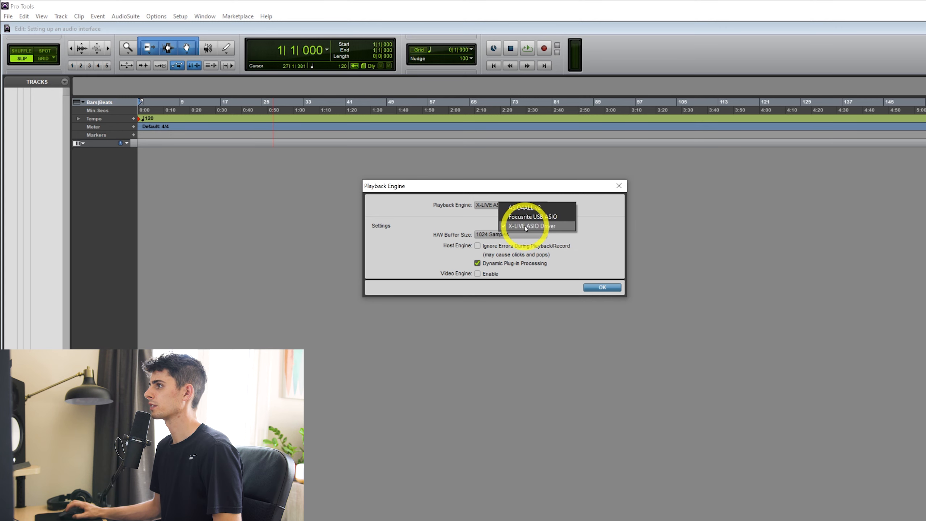
click(531, 226)
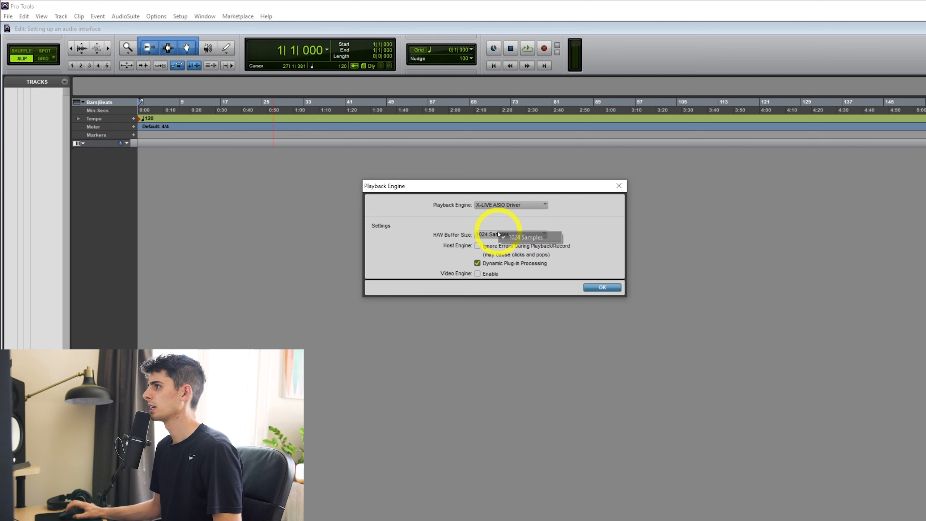
click(510, 234)
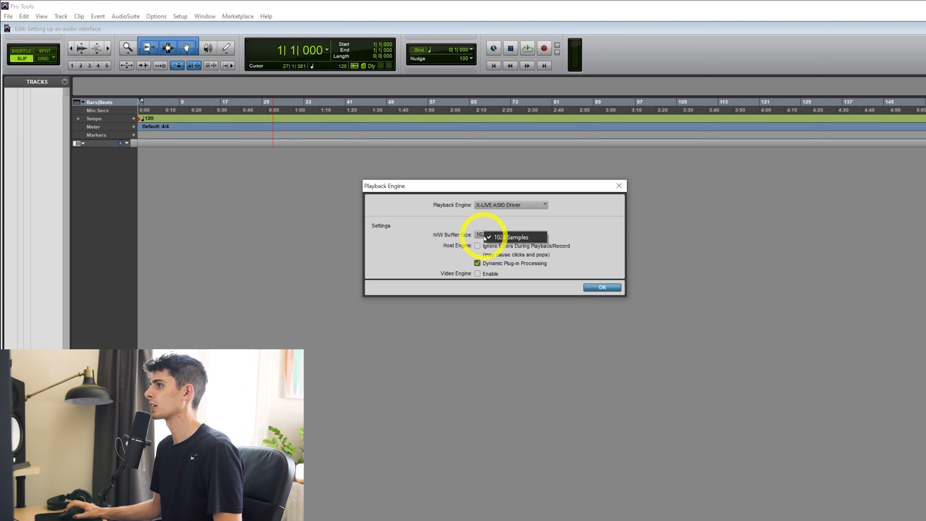
click(514, 237)
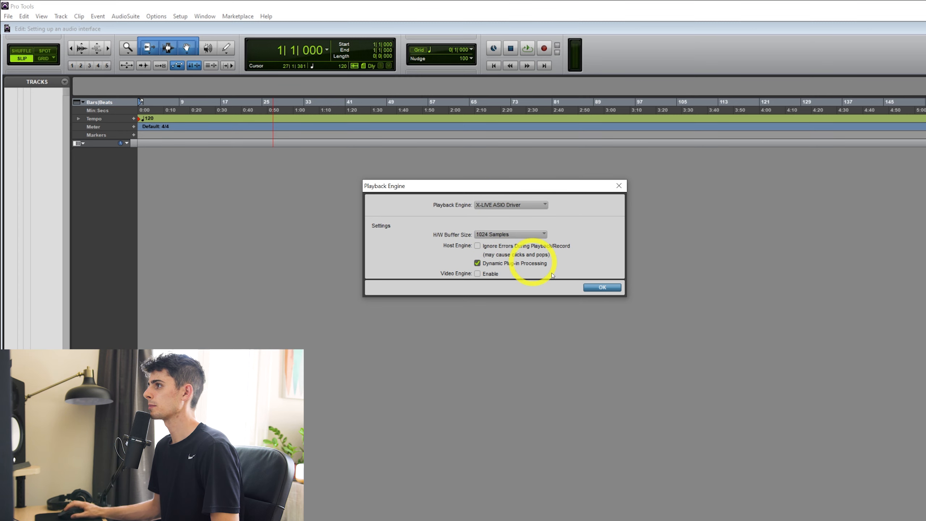
click(602, 288)
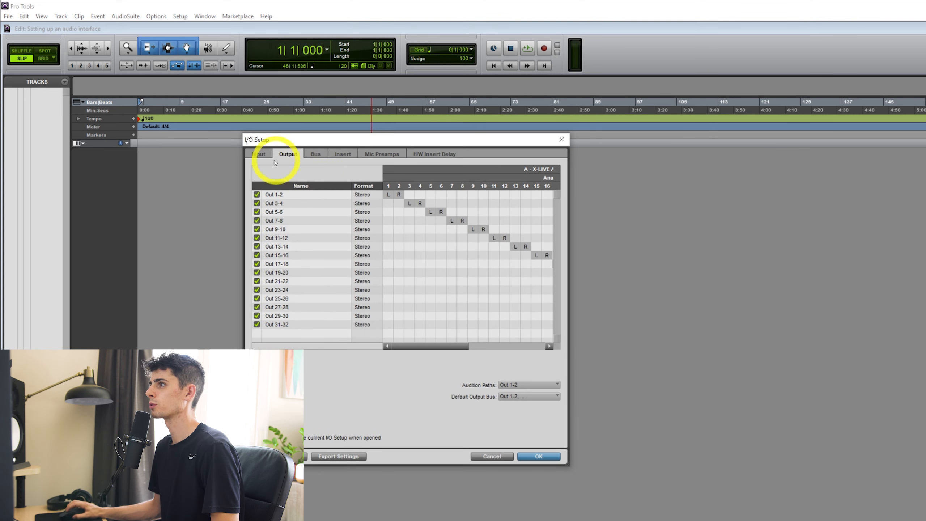
click(258, 154)
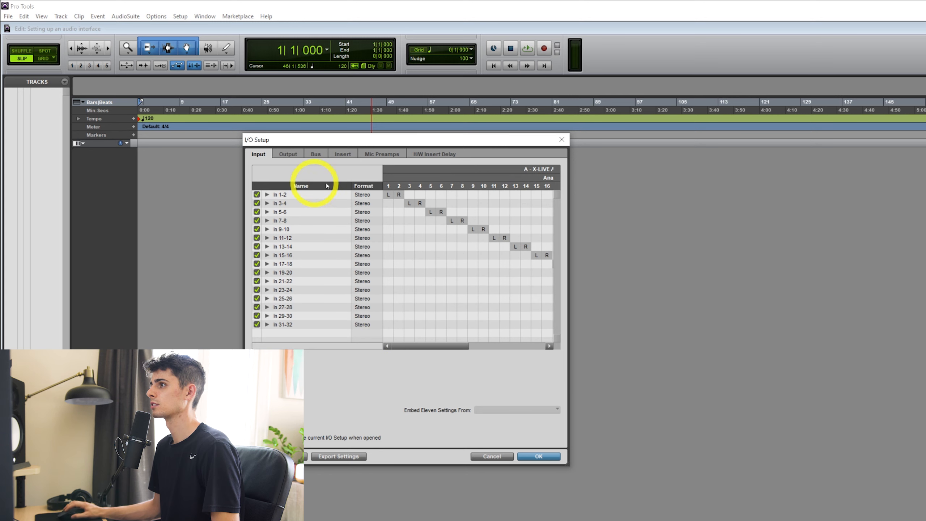
mouse_move(416, 346)
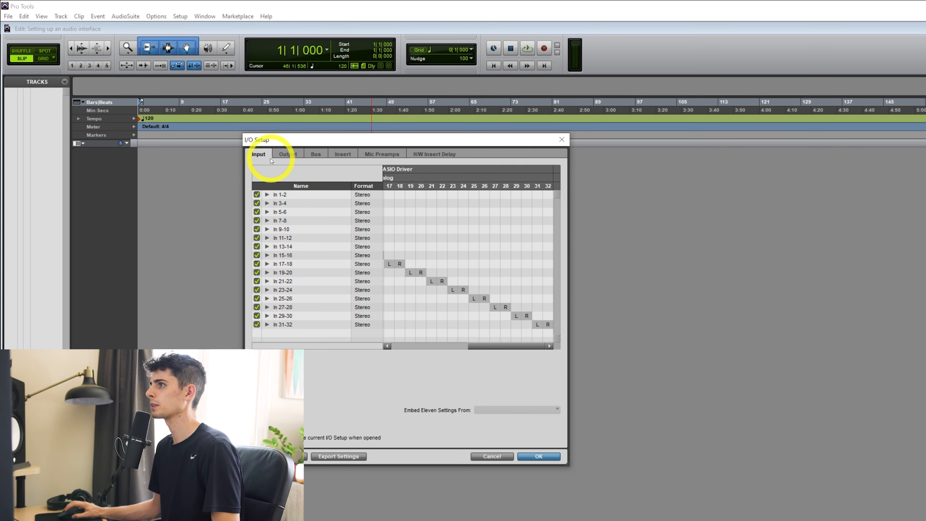
click(288, 154)
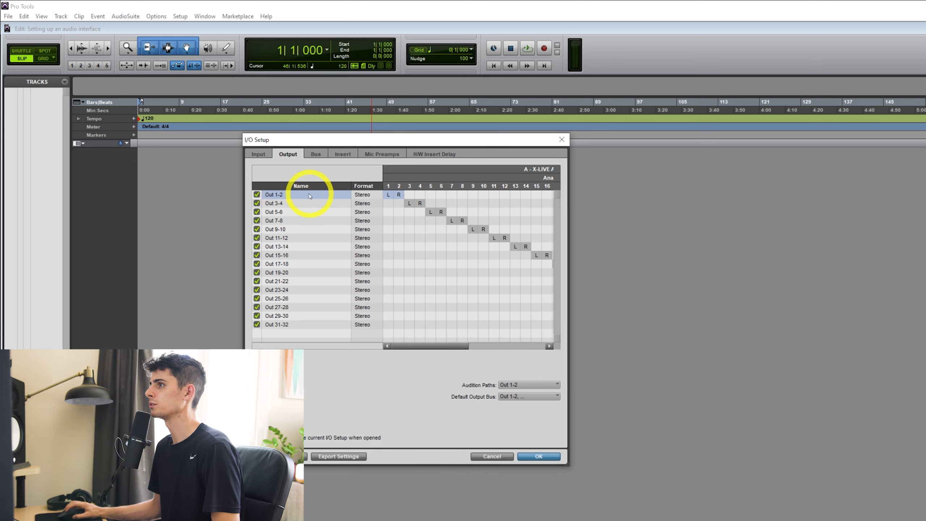
drag(414, 346, 454, 346)
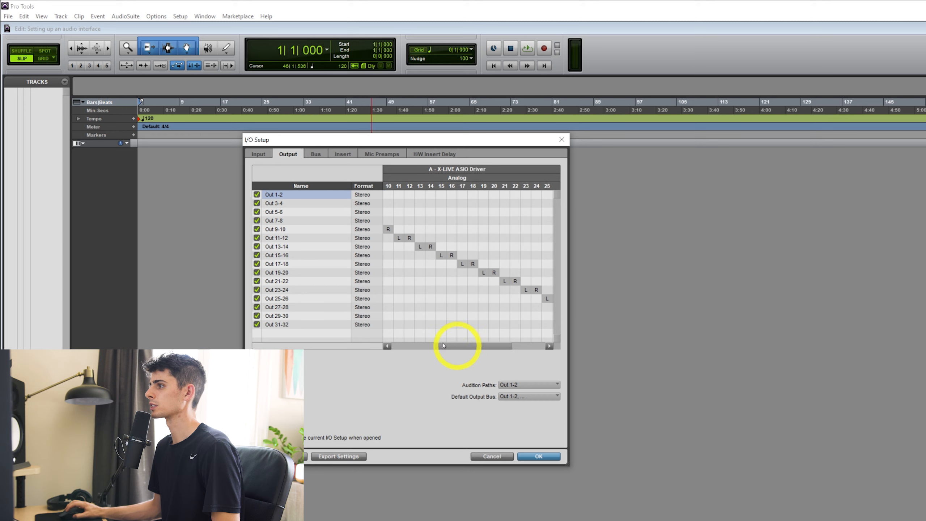
click(538, 456)
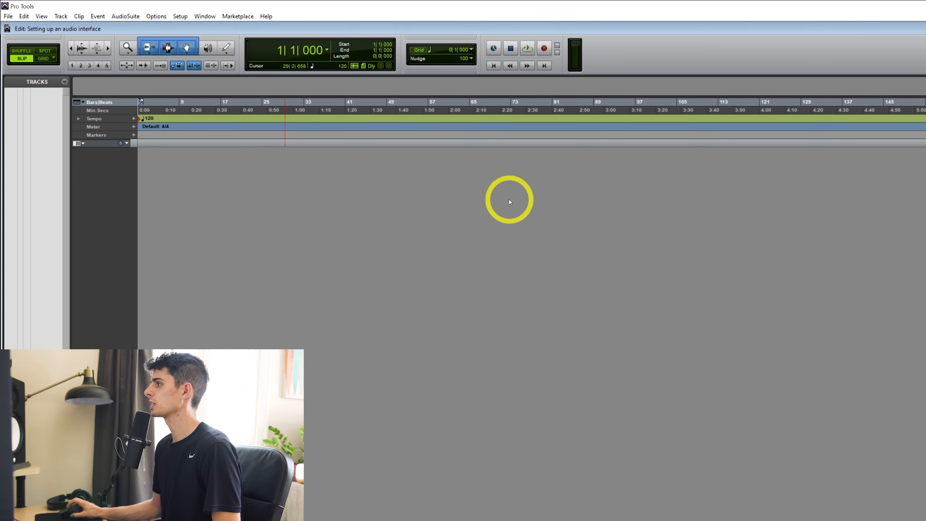
- Add six new mono audio tracks, Audio 1 through Audio 6, from the Track menu
click(60, 16)
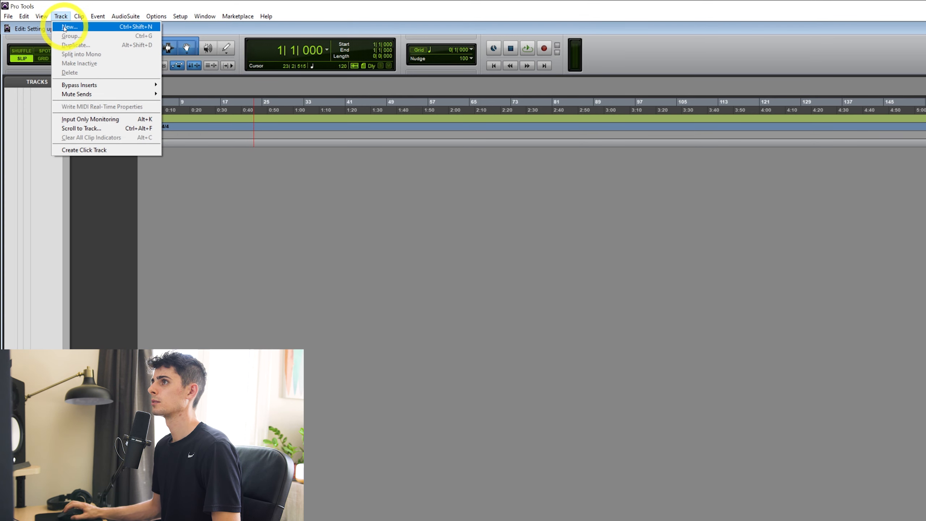
click(68, 26)
text(6)
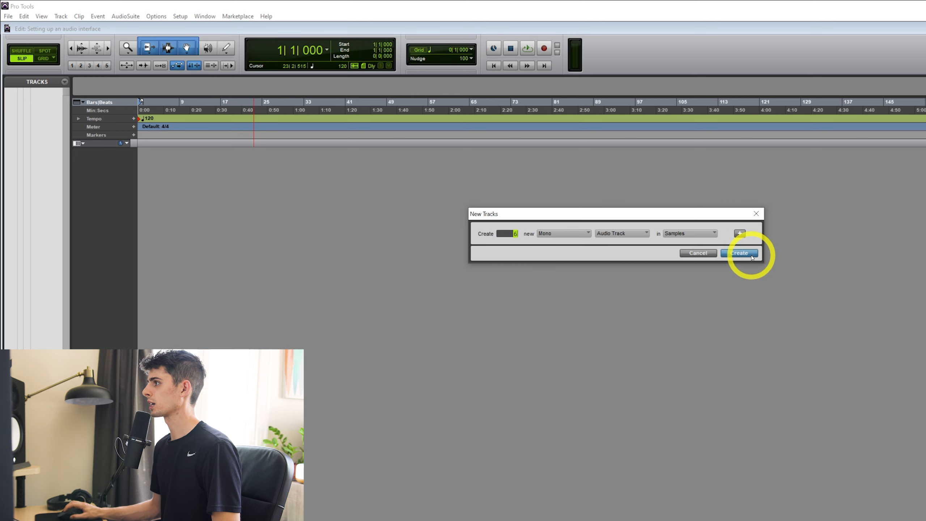
click(738, 253)
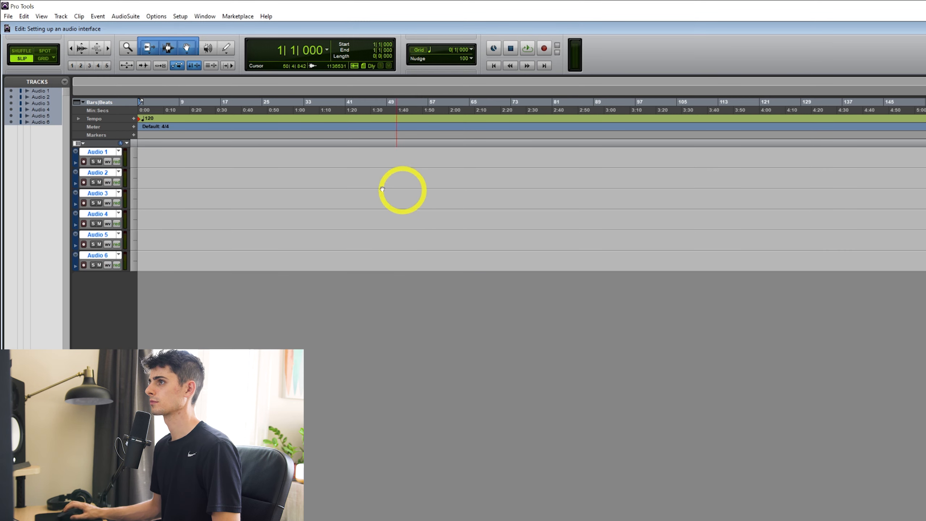
- Rename the first three tracks Kick, Snare and Rack Tom
double_click(97, 152)
text(Kick)
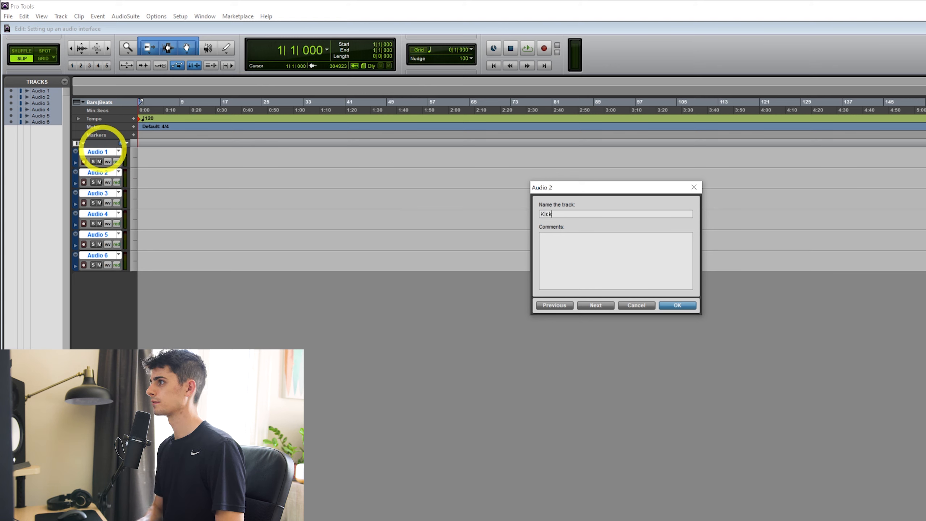
click(596, 305)
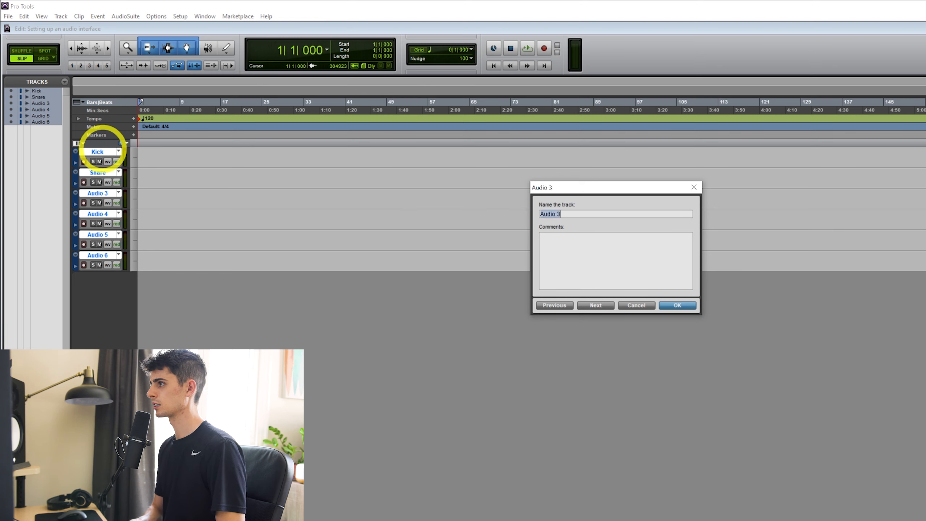
text(Rack Tom)
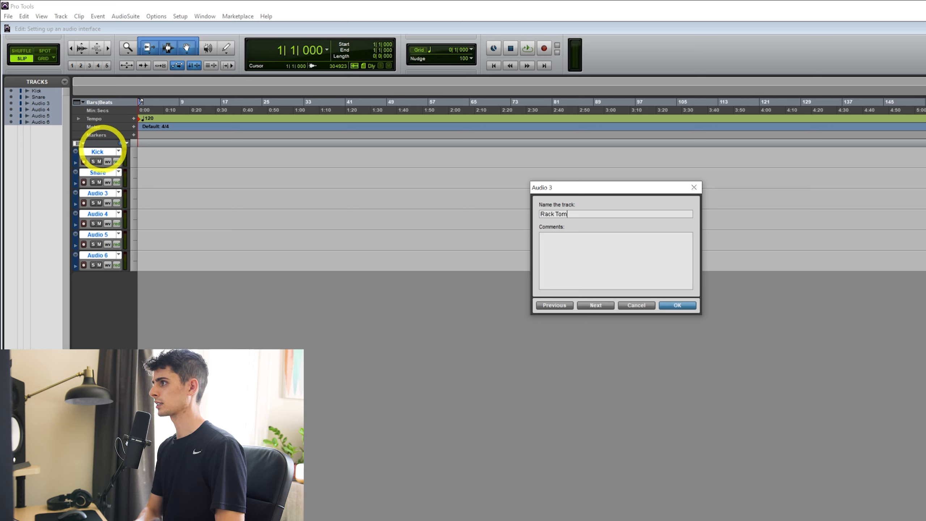
click(596, 305)
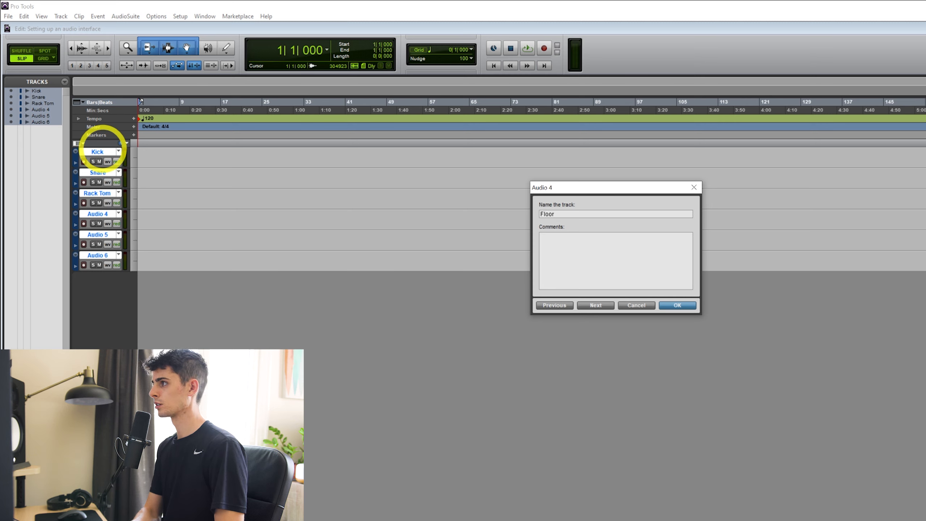
- Rename the remaining tracks Floor Tom, OH Hats and OH Ride, and confirm
click(594, 305)
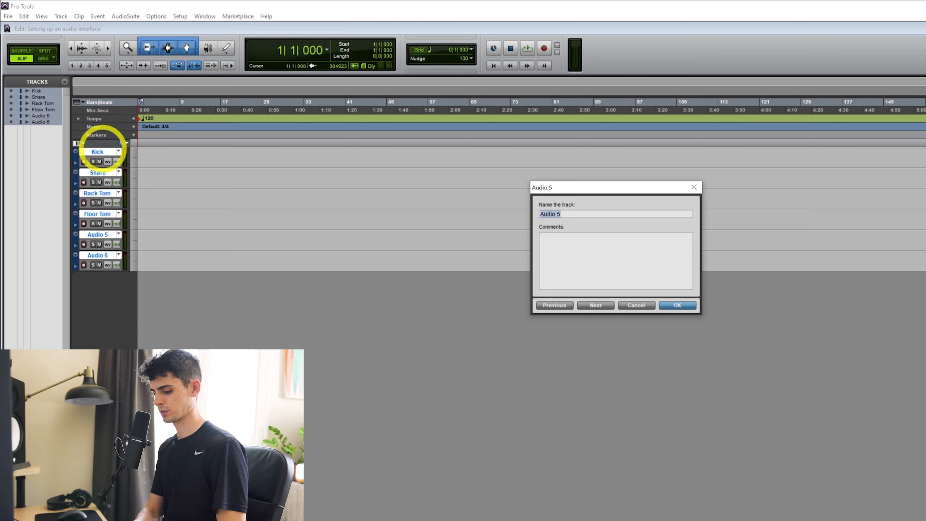
text(OH Hats)
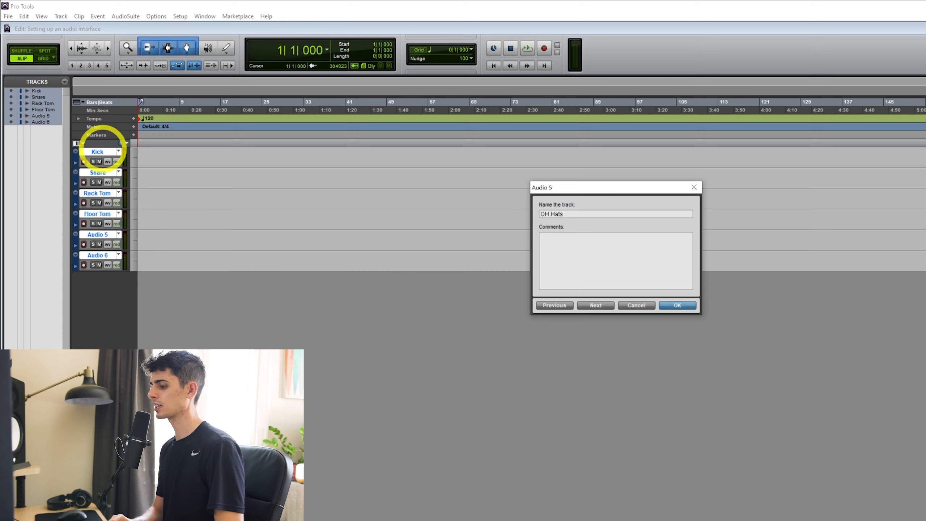
click(595, 306)
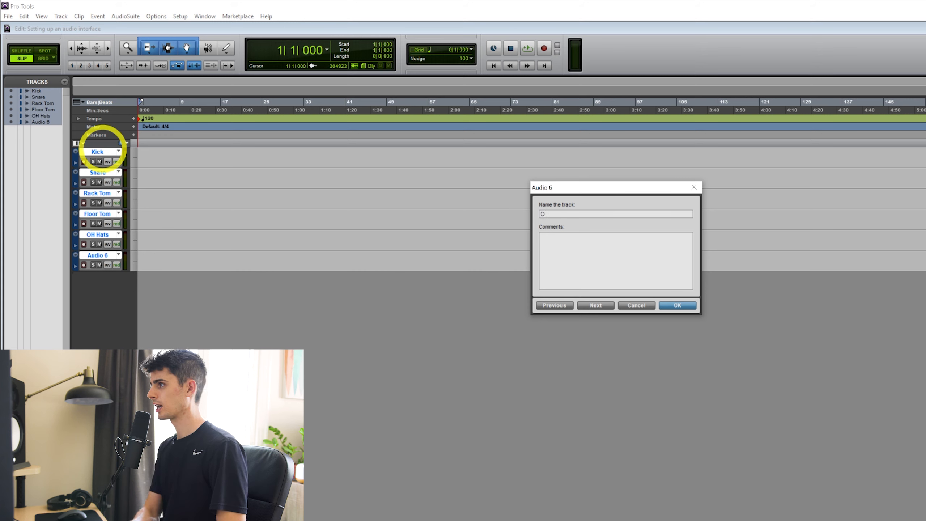
text(OH Ride)
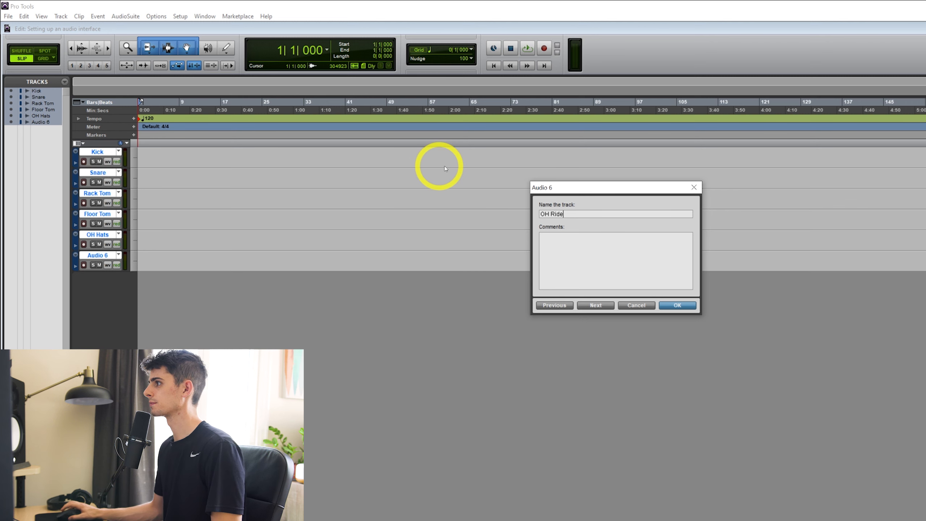
click(677, 305)
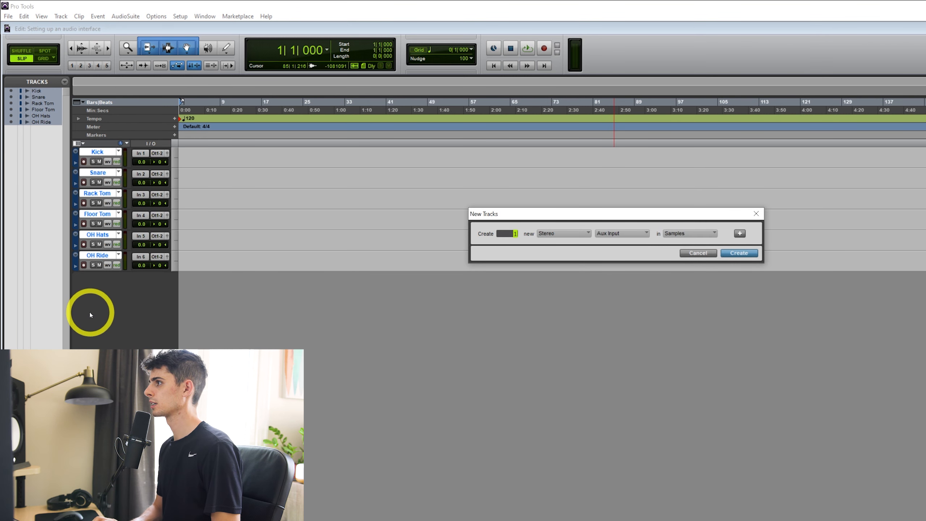
- Add a stereo Master Fader track, Master 1, below the drum tracks
click(621, 232)
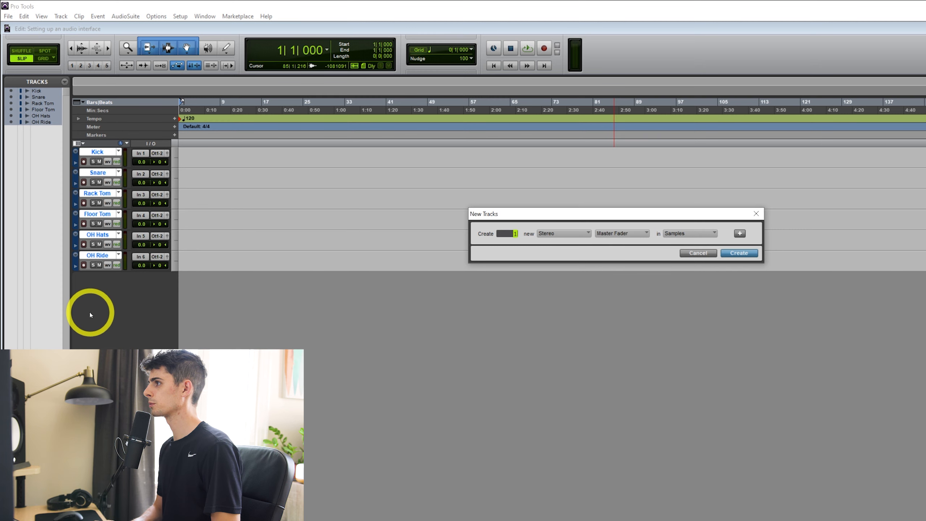
click(739, 253)
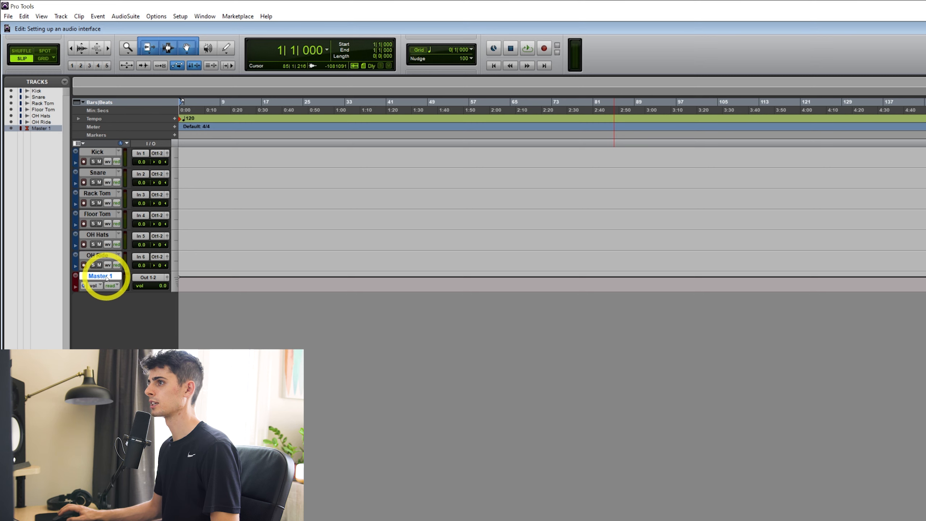
mouse_move(124, 147)
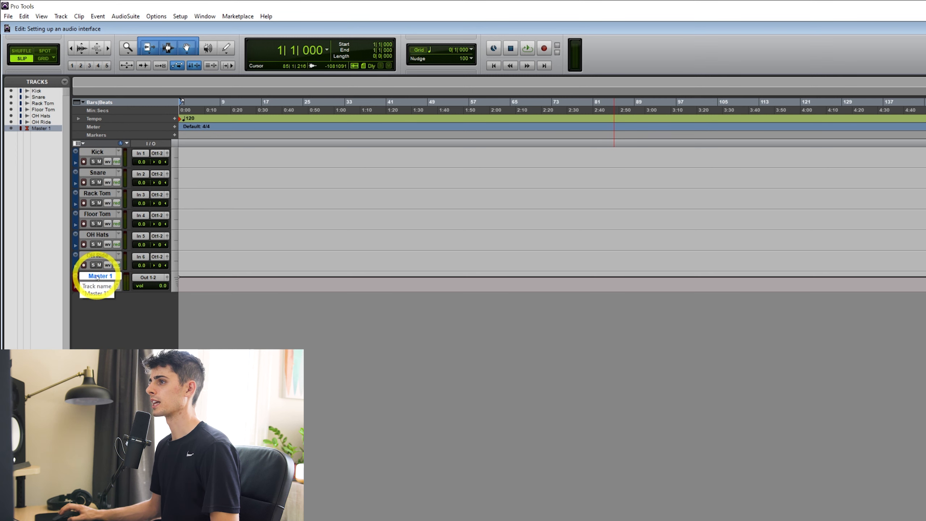
mouse_move(149, 277)
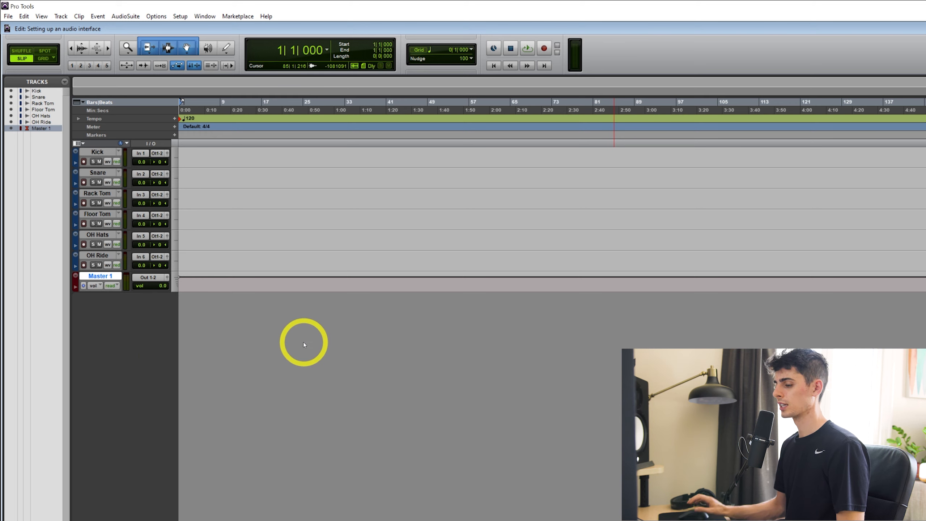
- Show the Mix window and check the Kick track's input assignment is In 1
key(cmd+=)
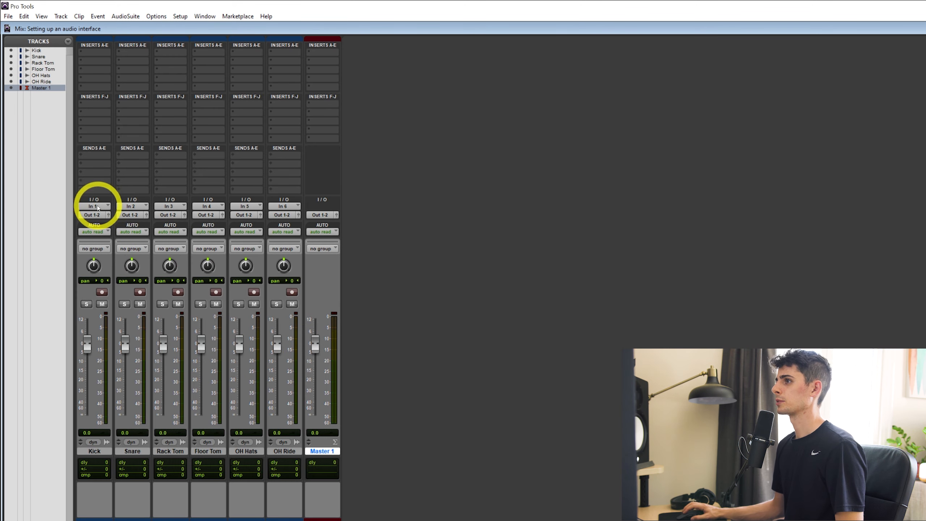
mouse_move(94, 206)
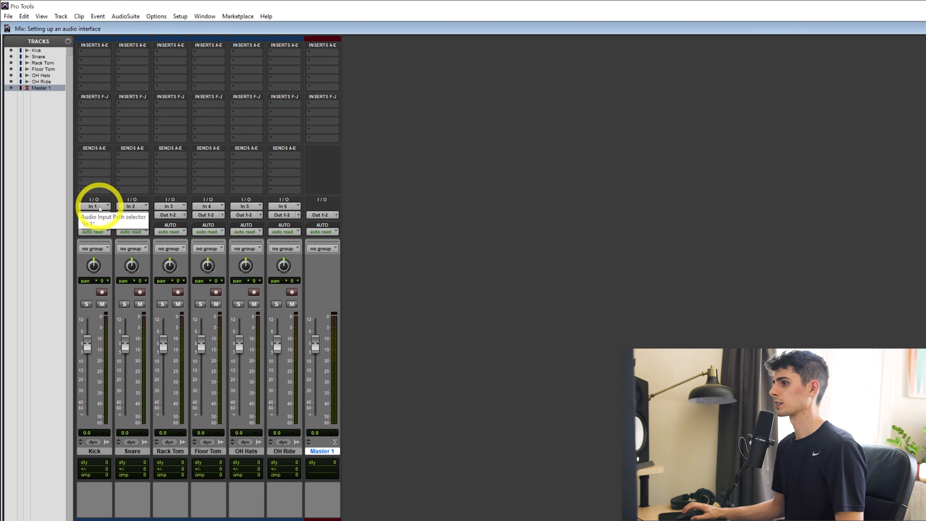
click(94, 451)
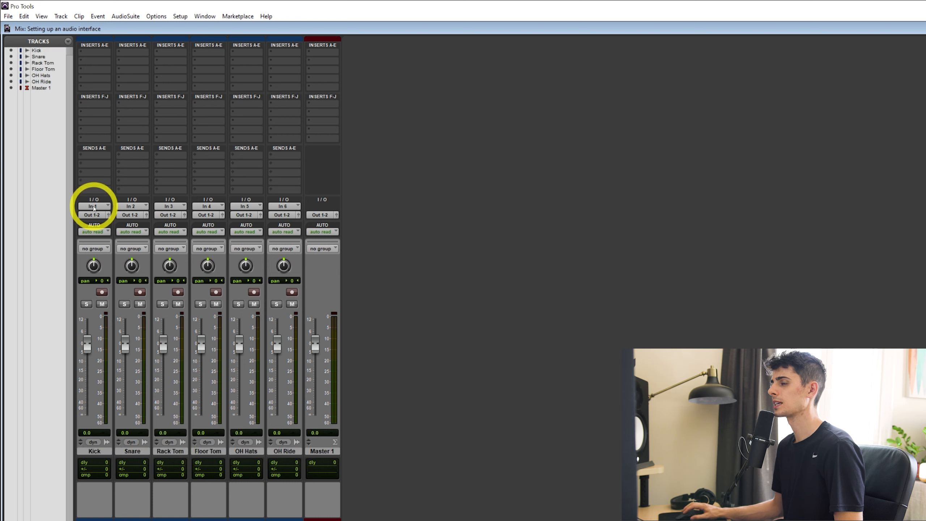
mouse_move(310, 211)
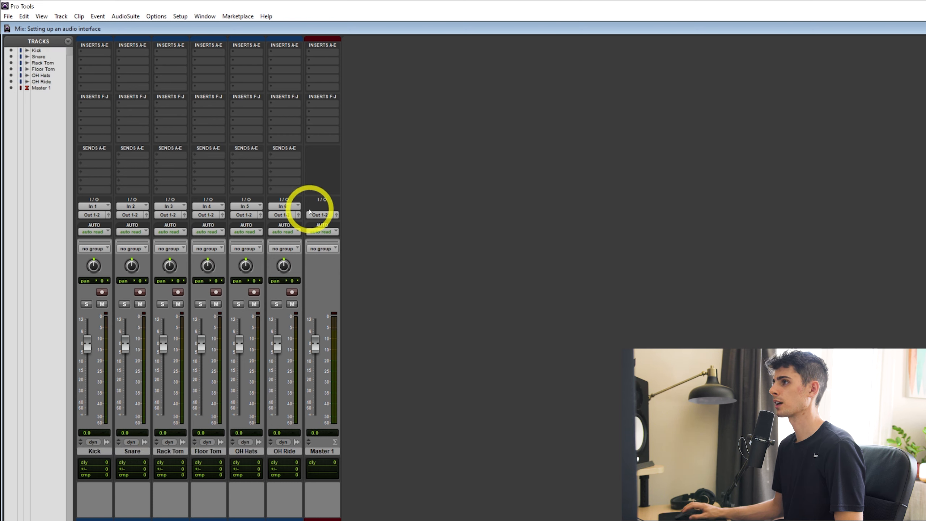